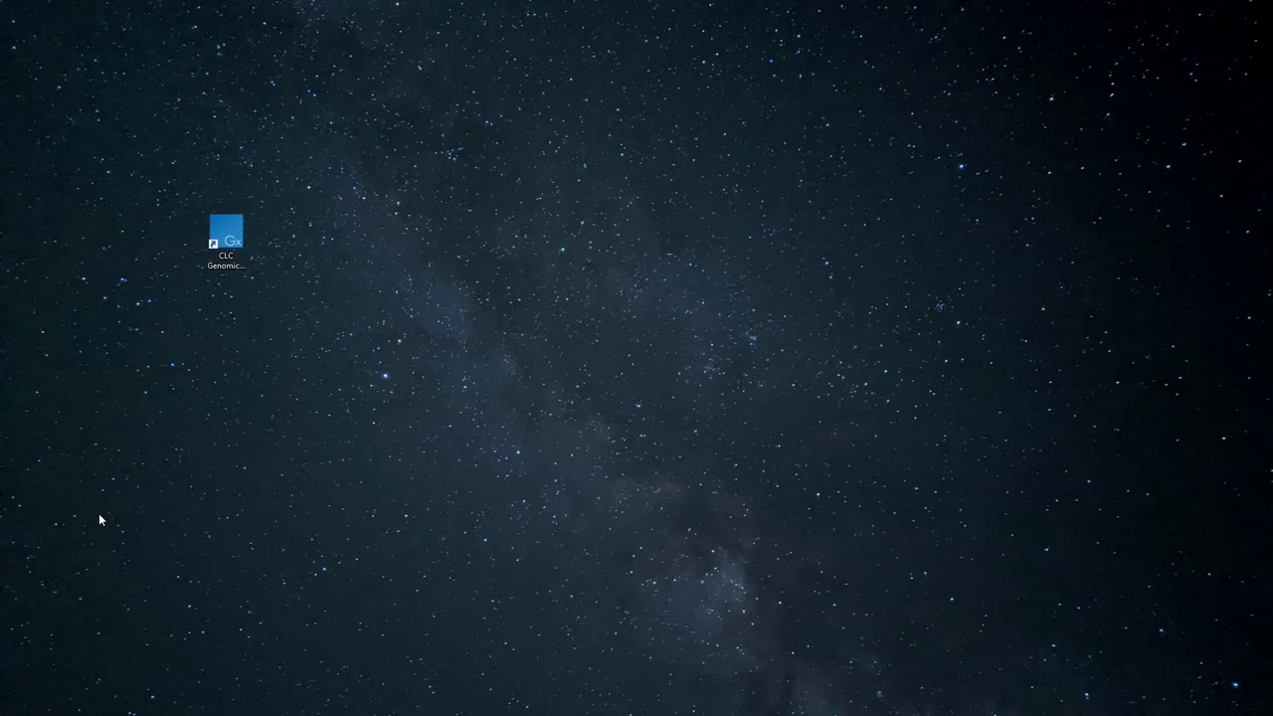
mouse_move(215, 308)
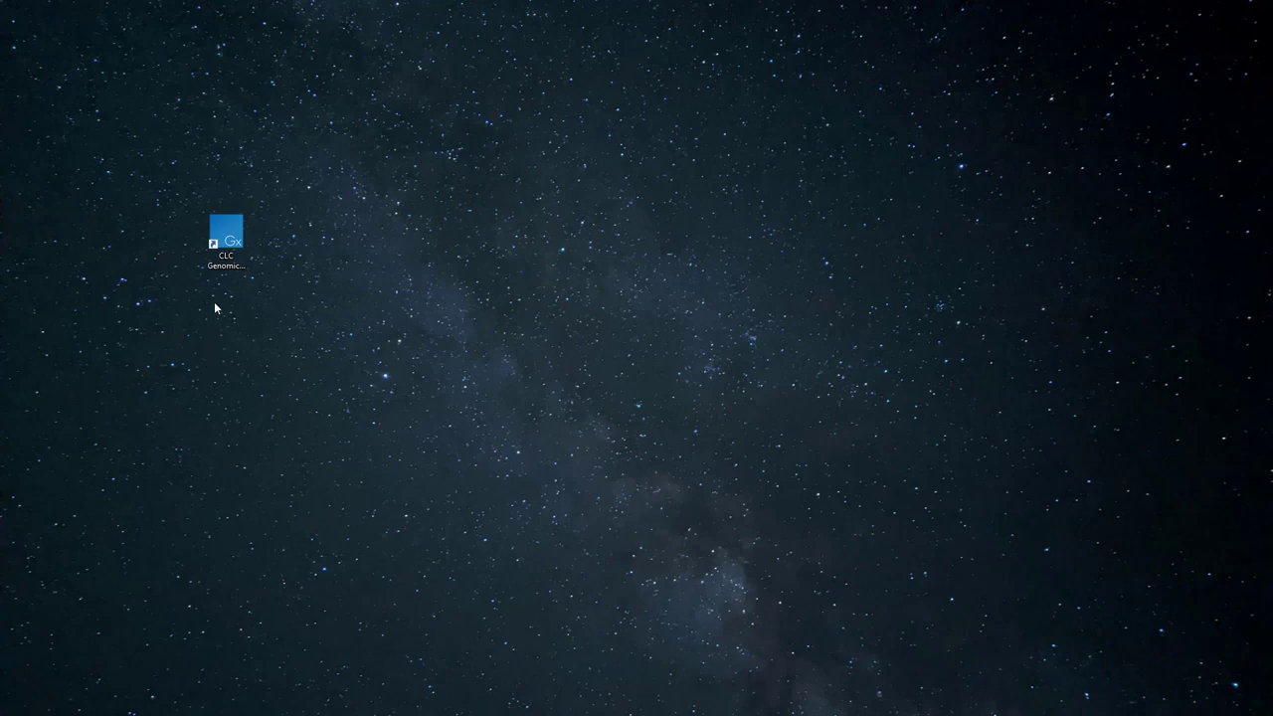
Step: Launch CLC Genomics Workbench 20 from its desktop shortcut
left_click(227, 238)
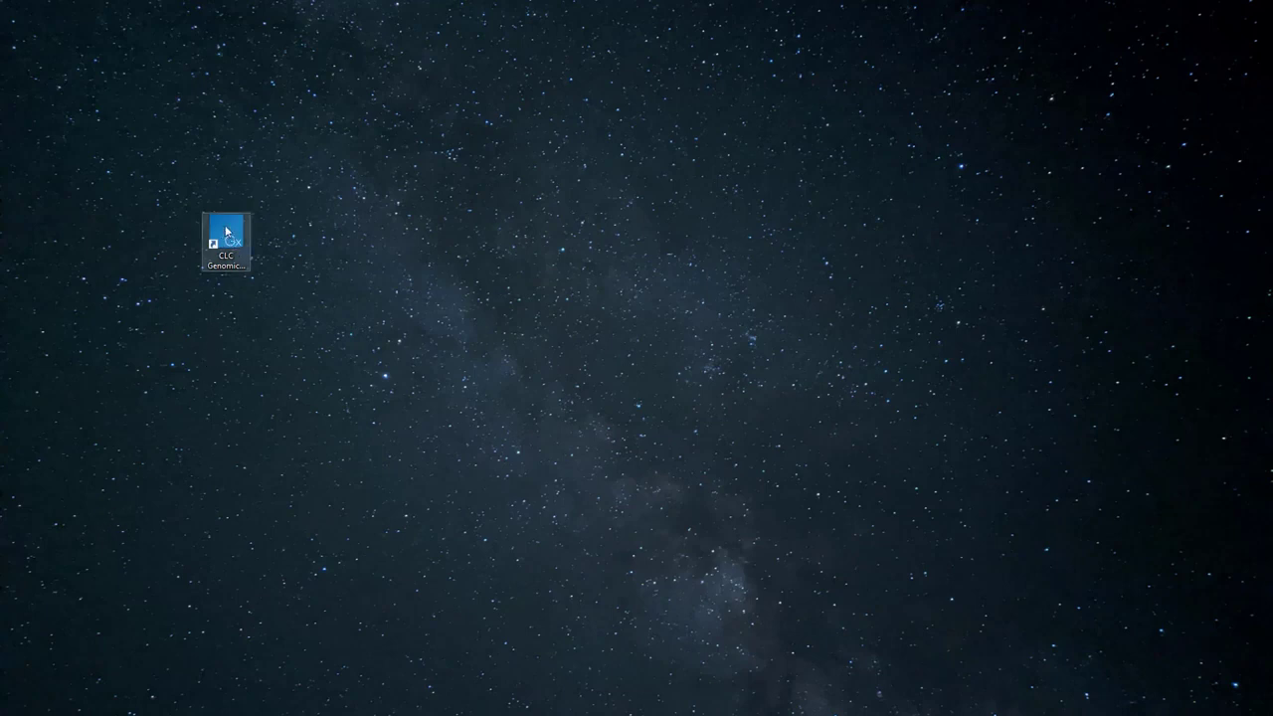
double_click(226, 223)
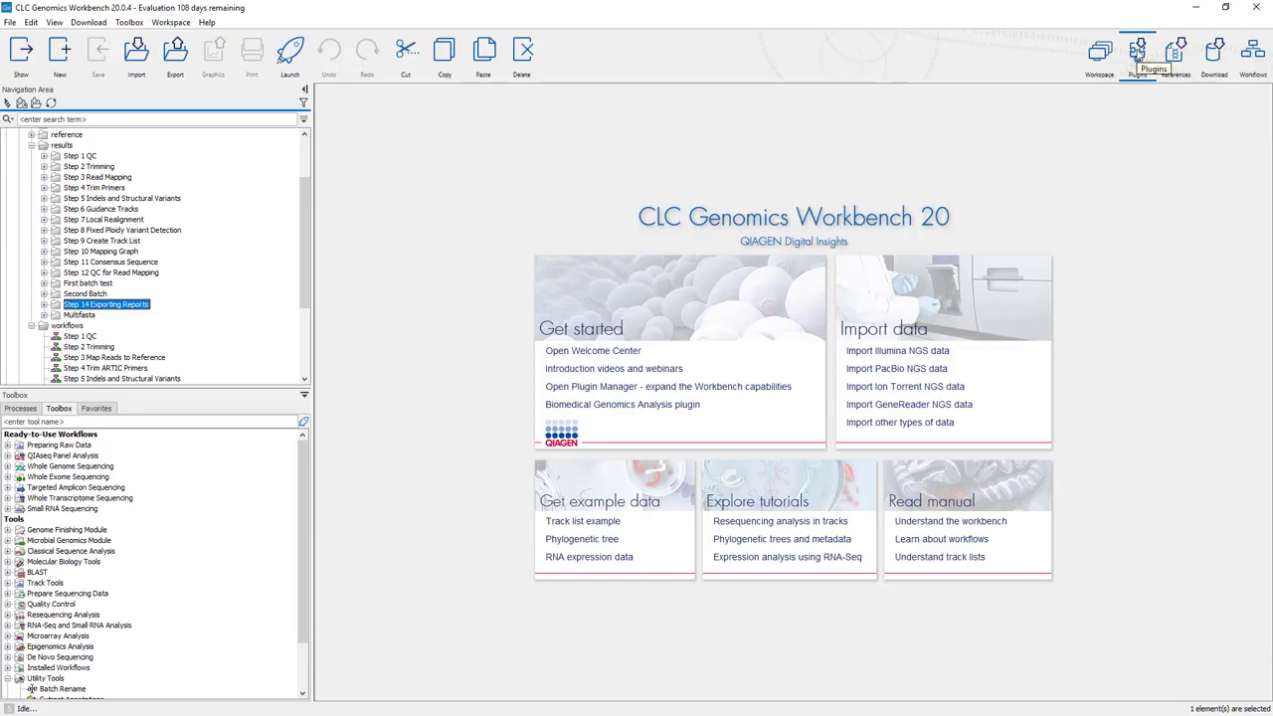
Step: Open Manage Plugins, review the three installed modules and the privileges warning, then close it
left_click(1137, 55)
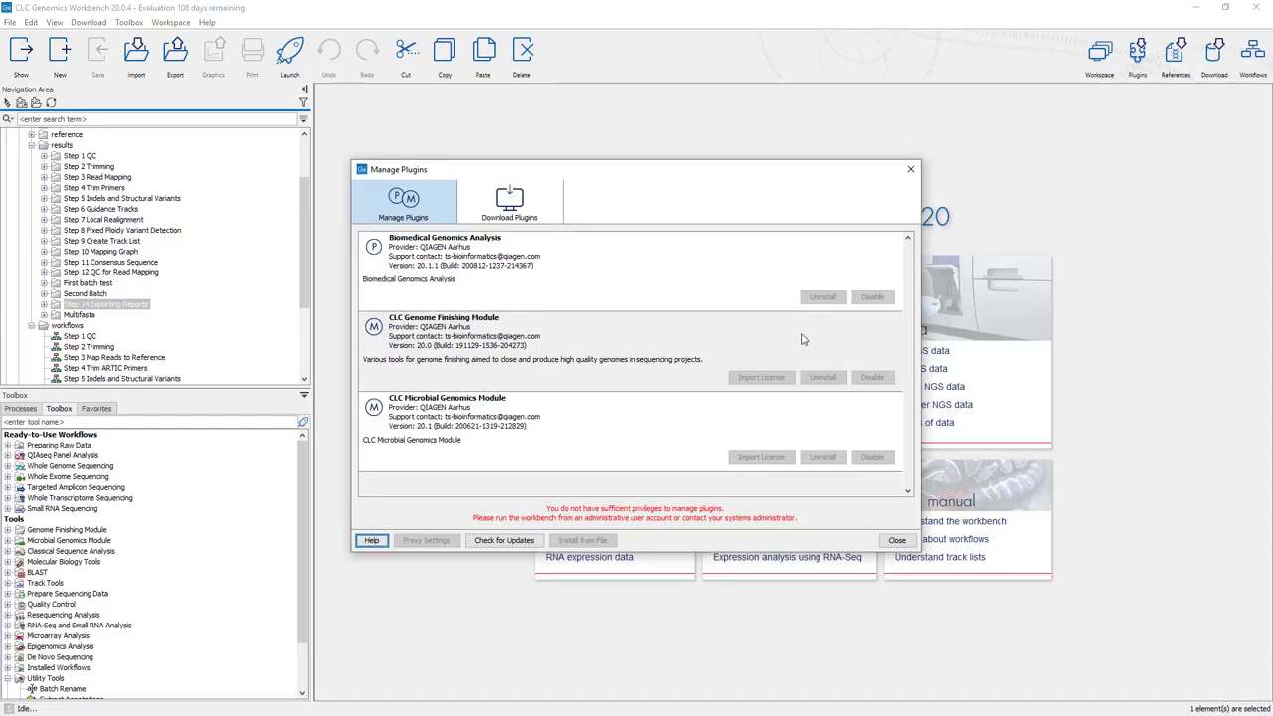
mouse_move(805, 330)
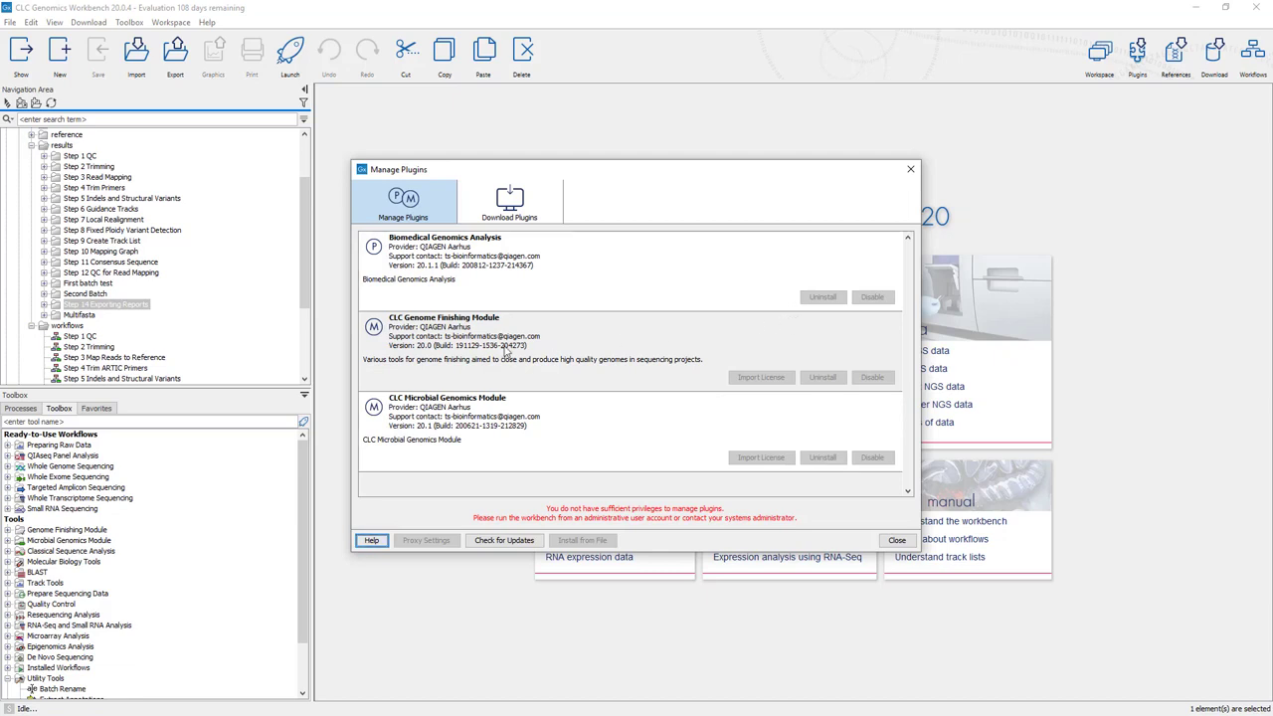
mouse_move(507, 352)
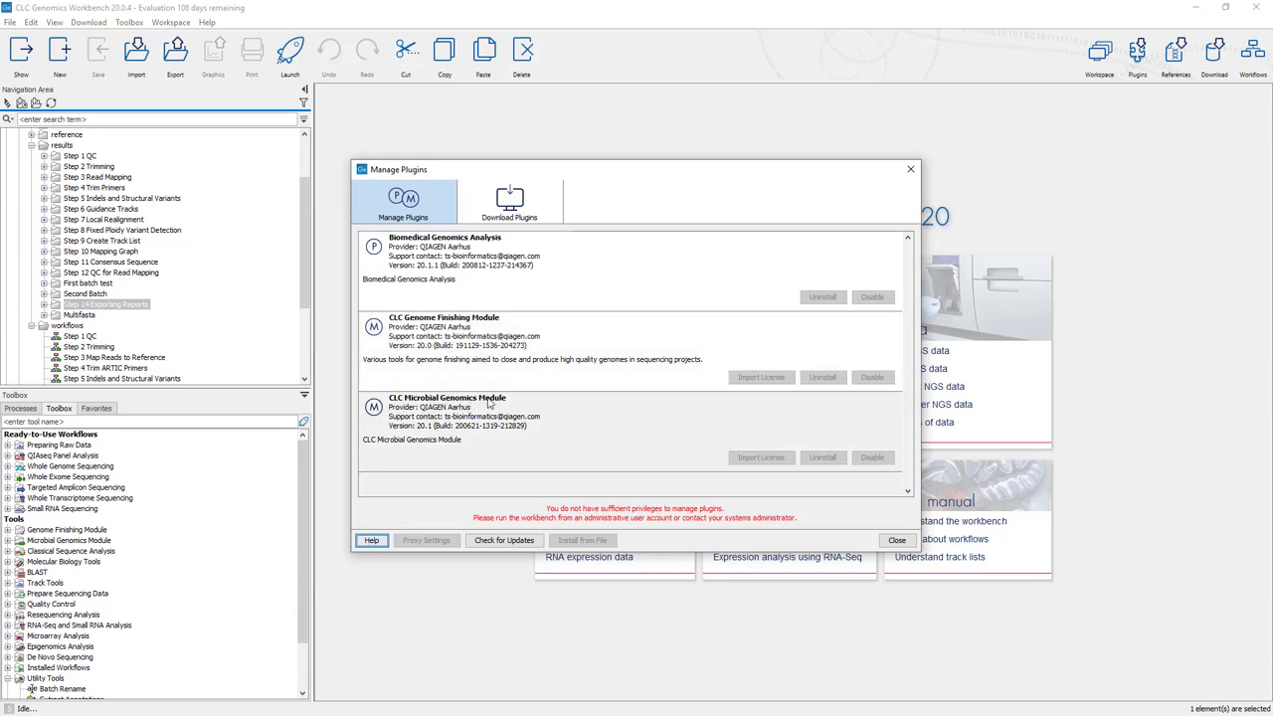
mouse_move(510, 438)
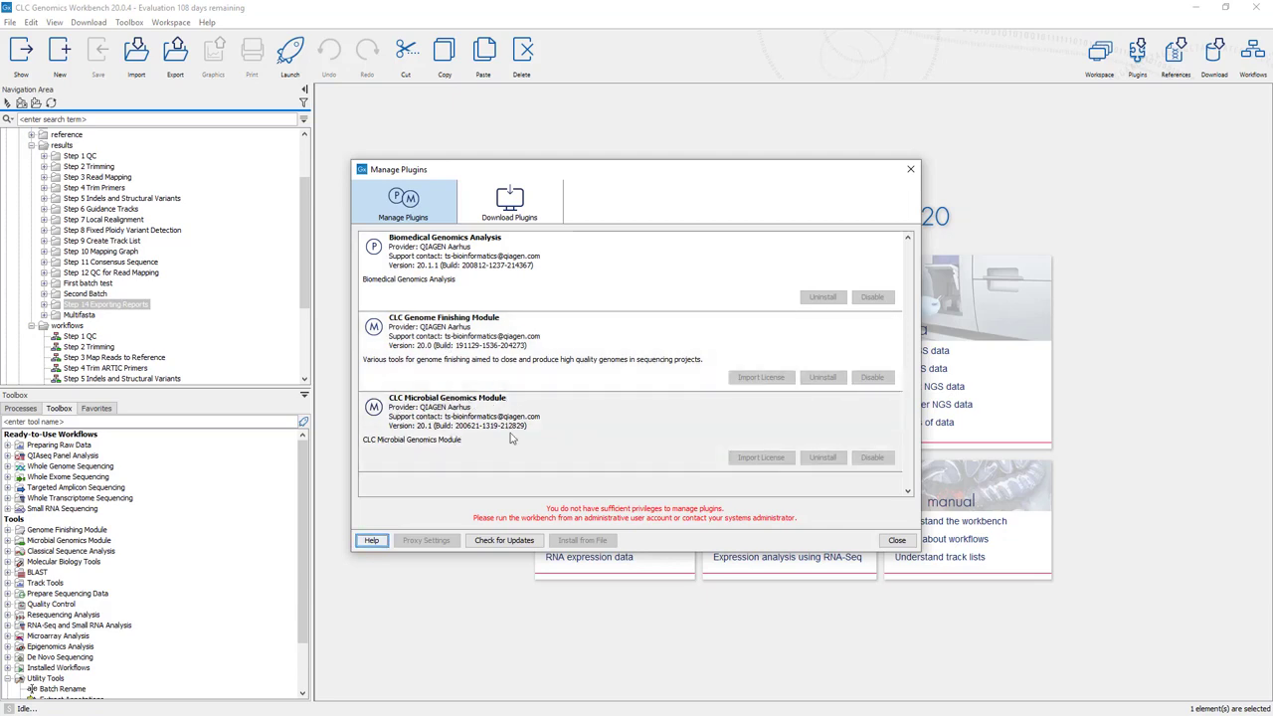
mouse_move(461, 401)
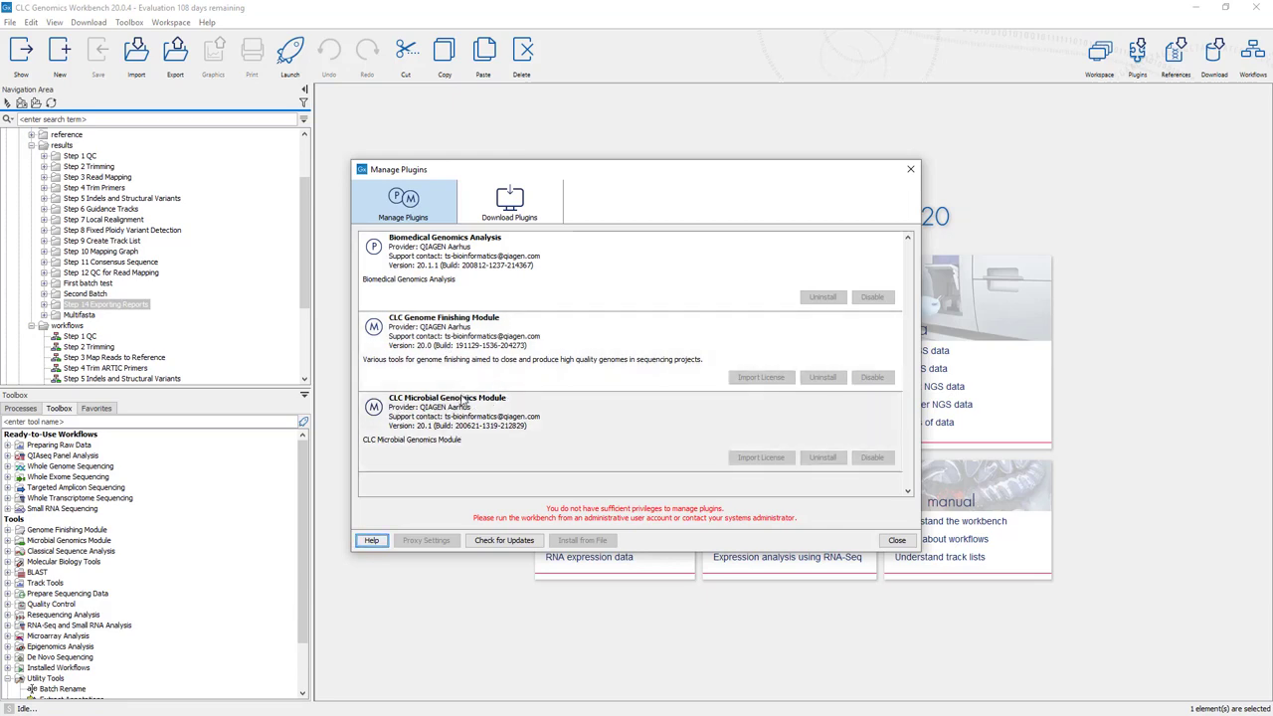
mouse_move(467, 408)
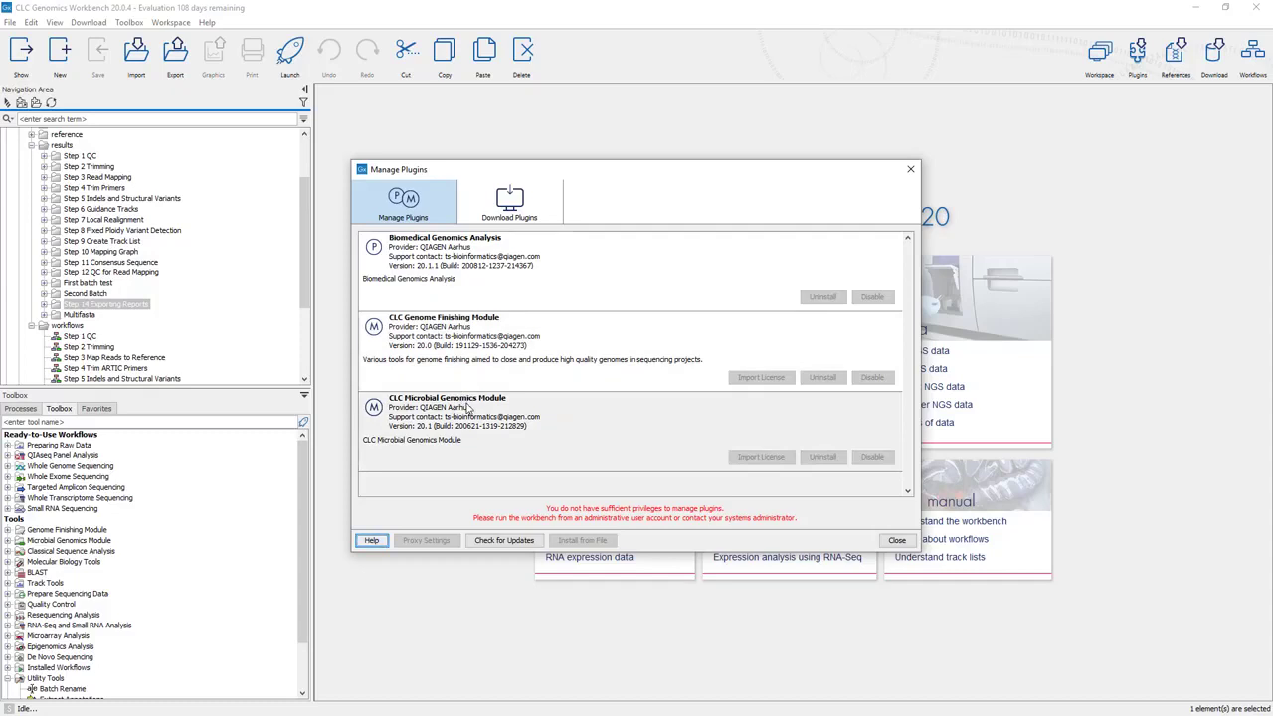
mouse_move(469, 406)
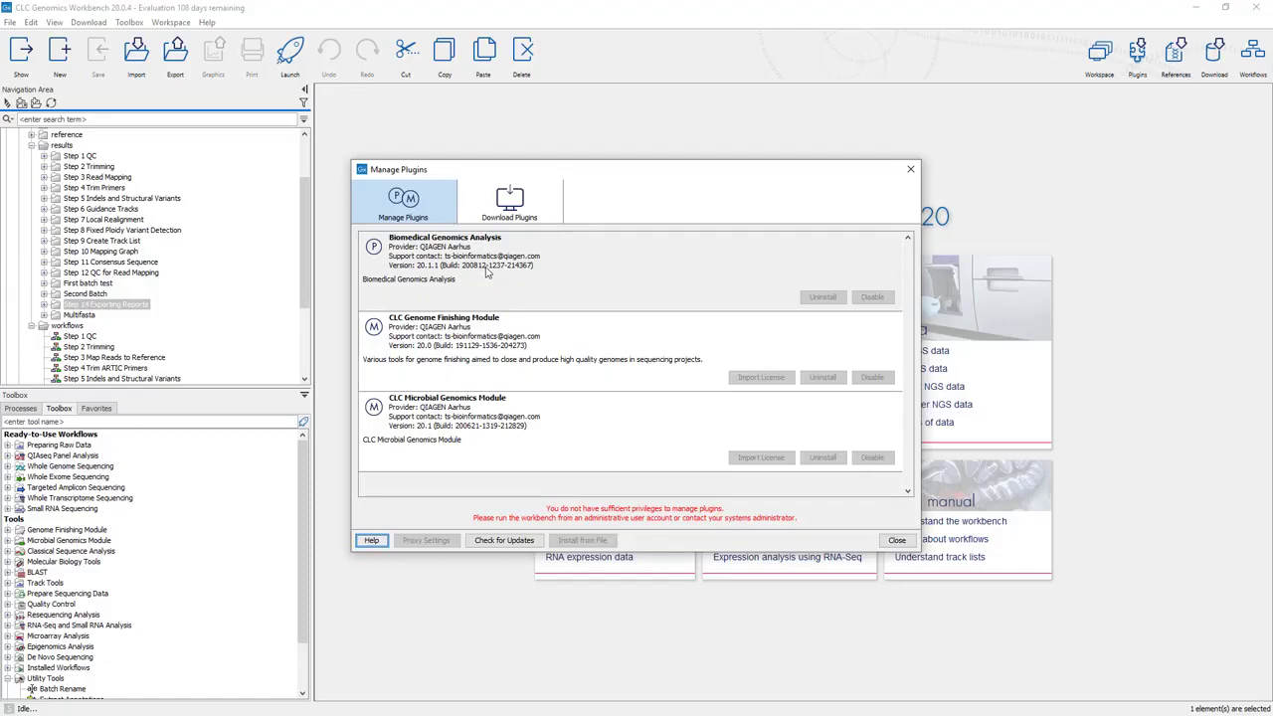
mouse_move(487, 263)
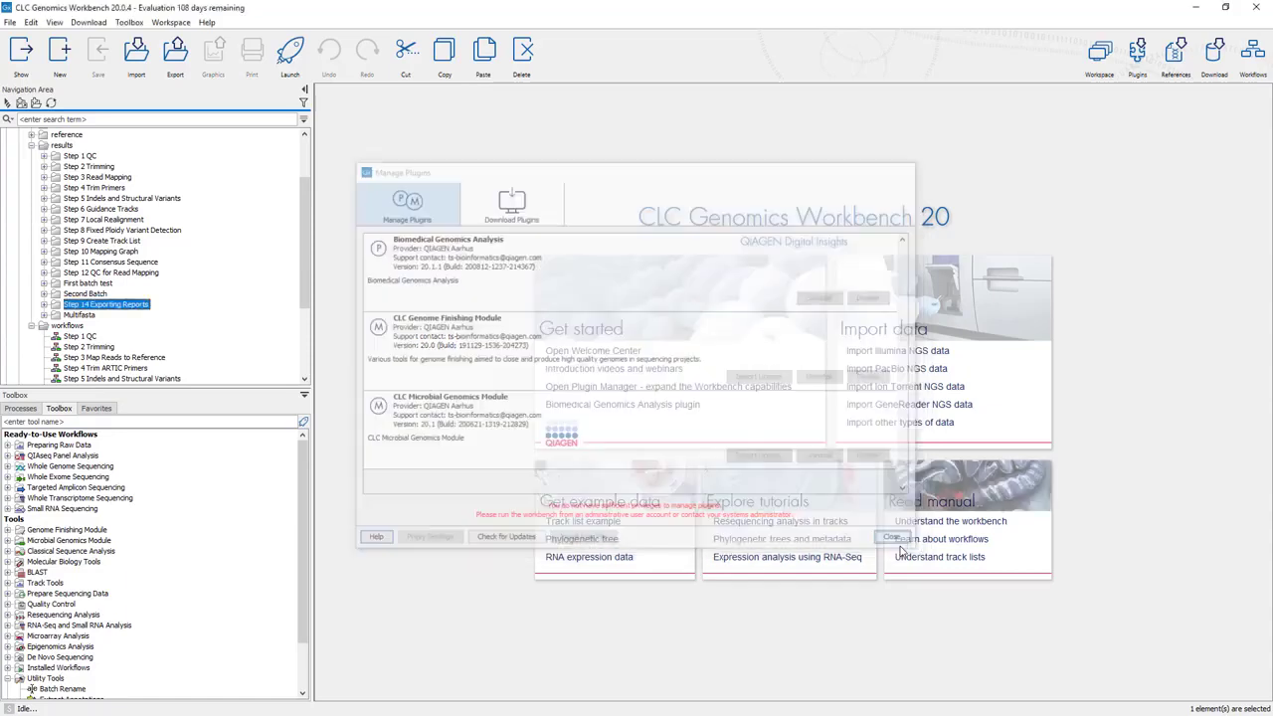
left_click(892, 536)
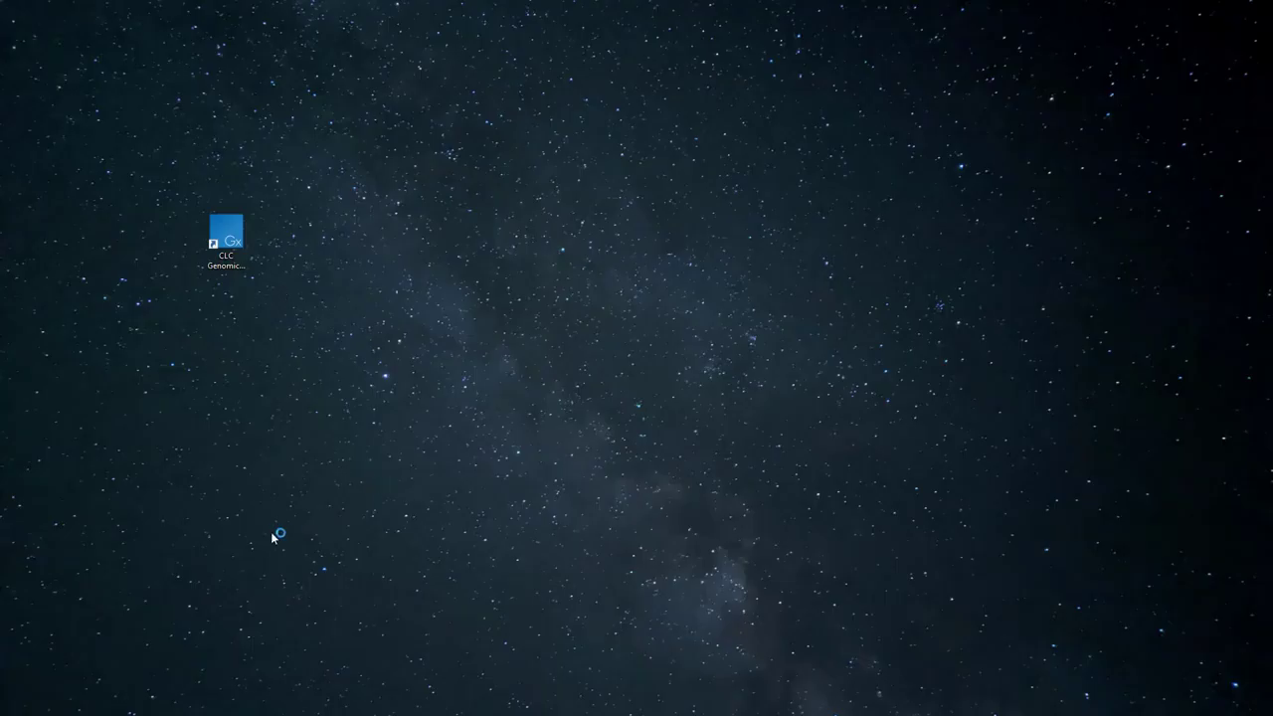
Step: Relaunch the workbench from the desktop shortcut with administrator rights
double_click(225, 231)
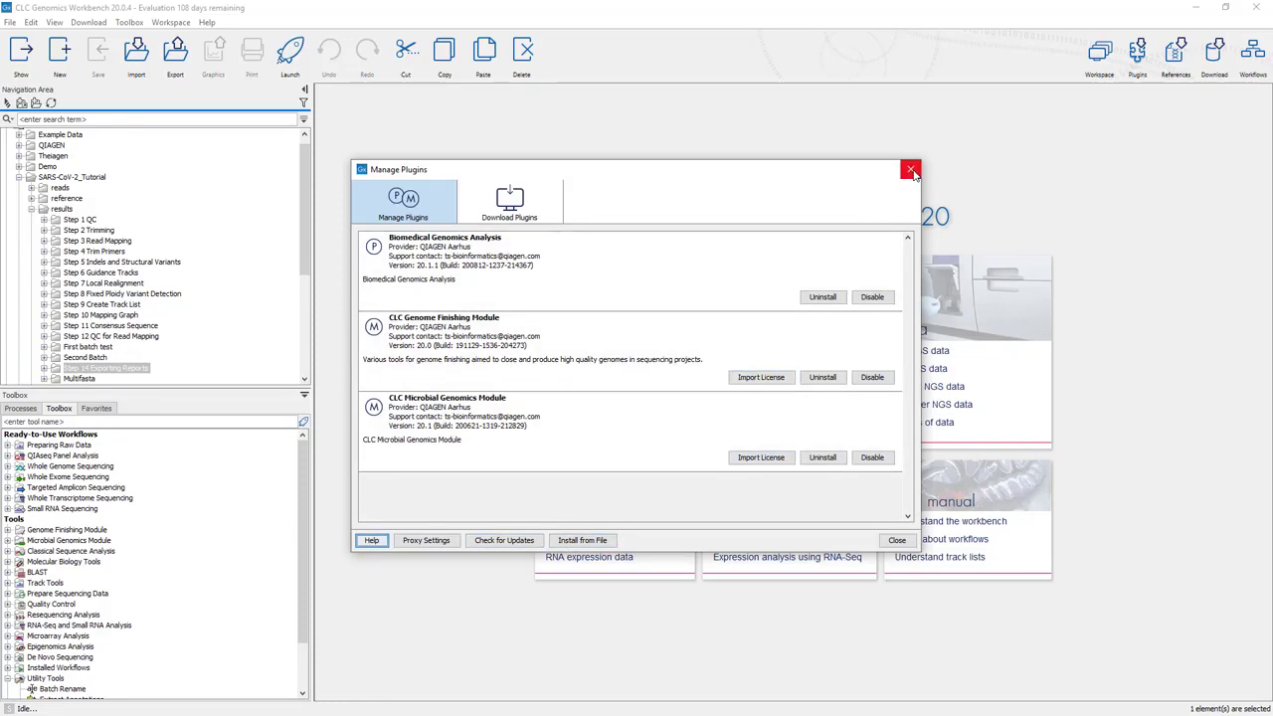
Step: Close the Manage Plugins dialog to return to the welcome screen
left_click(908, 169)
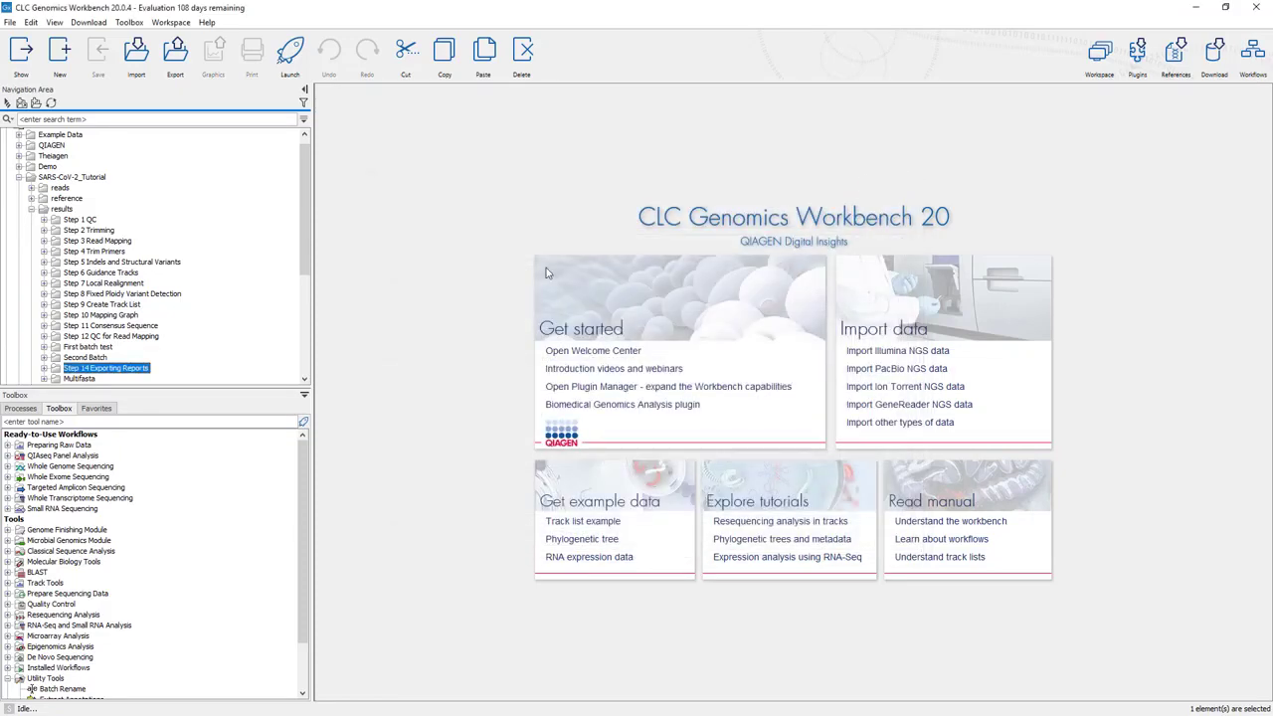
mouse_move(485, 310)
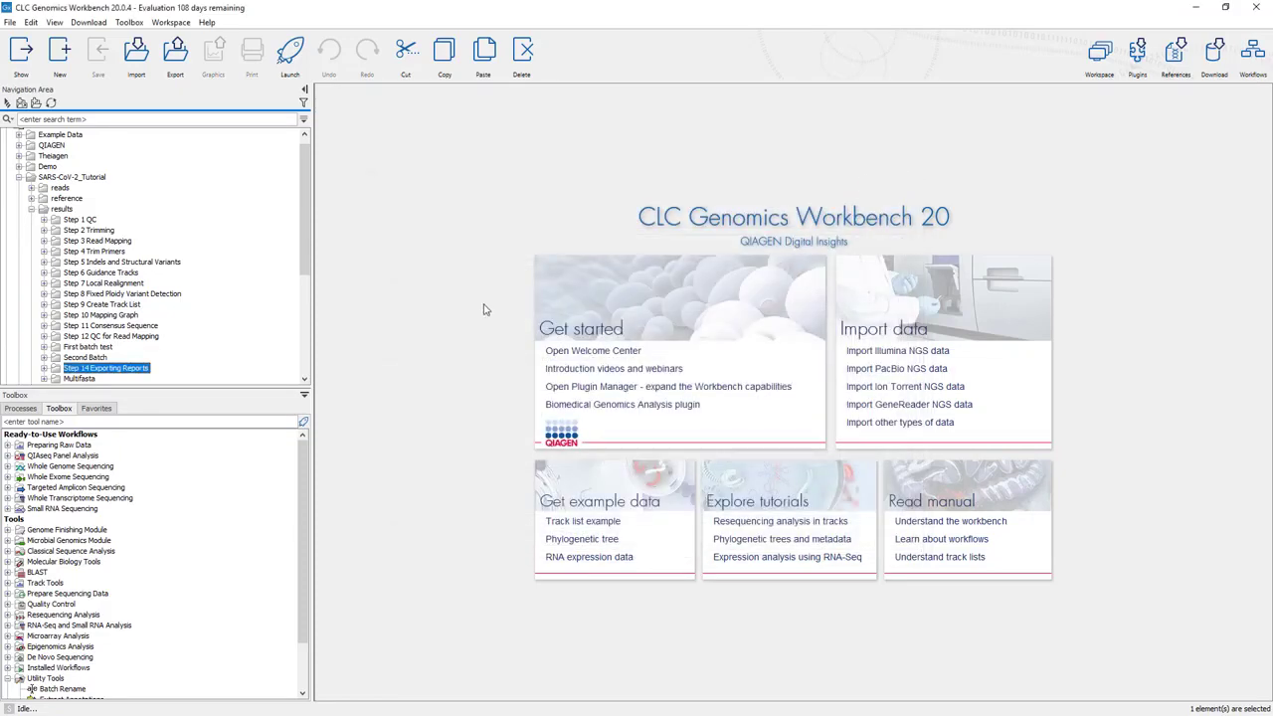
mouse_move(448, 297)
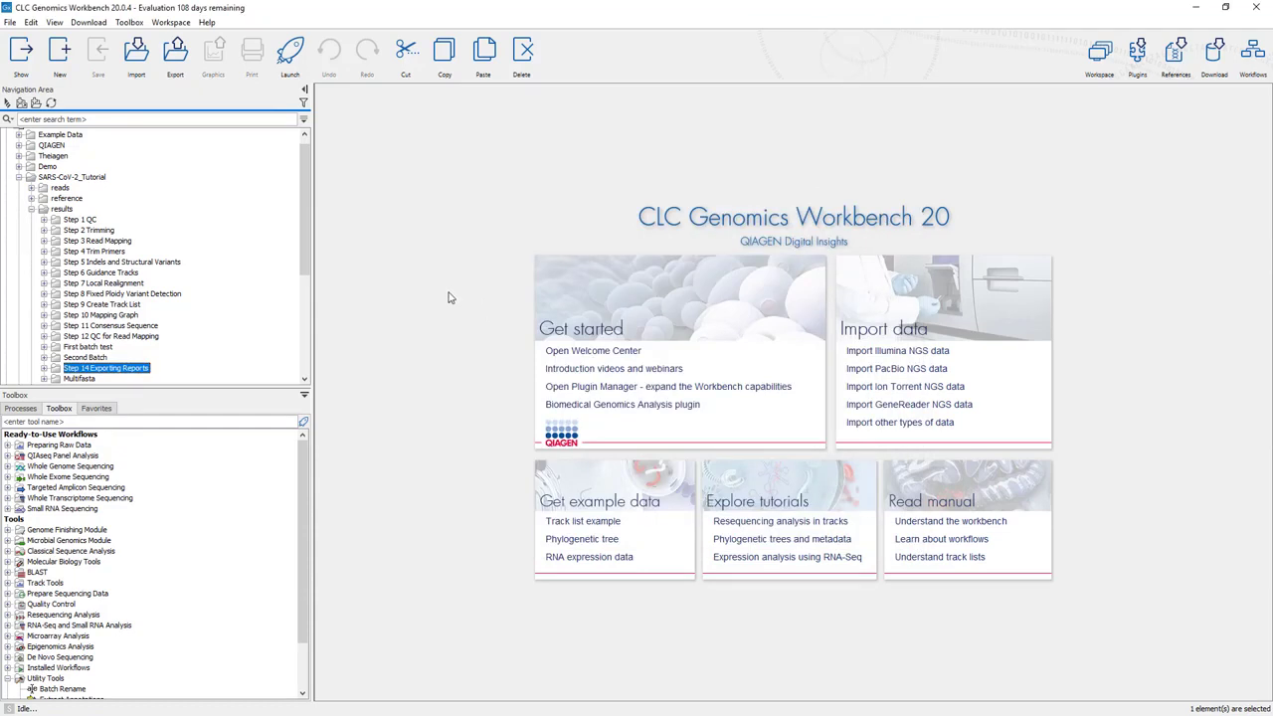
mouse_move(439, 302)
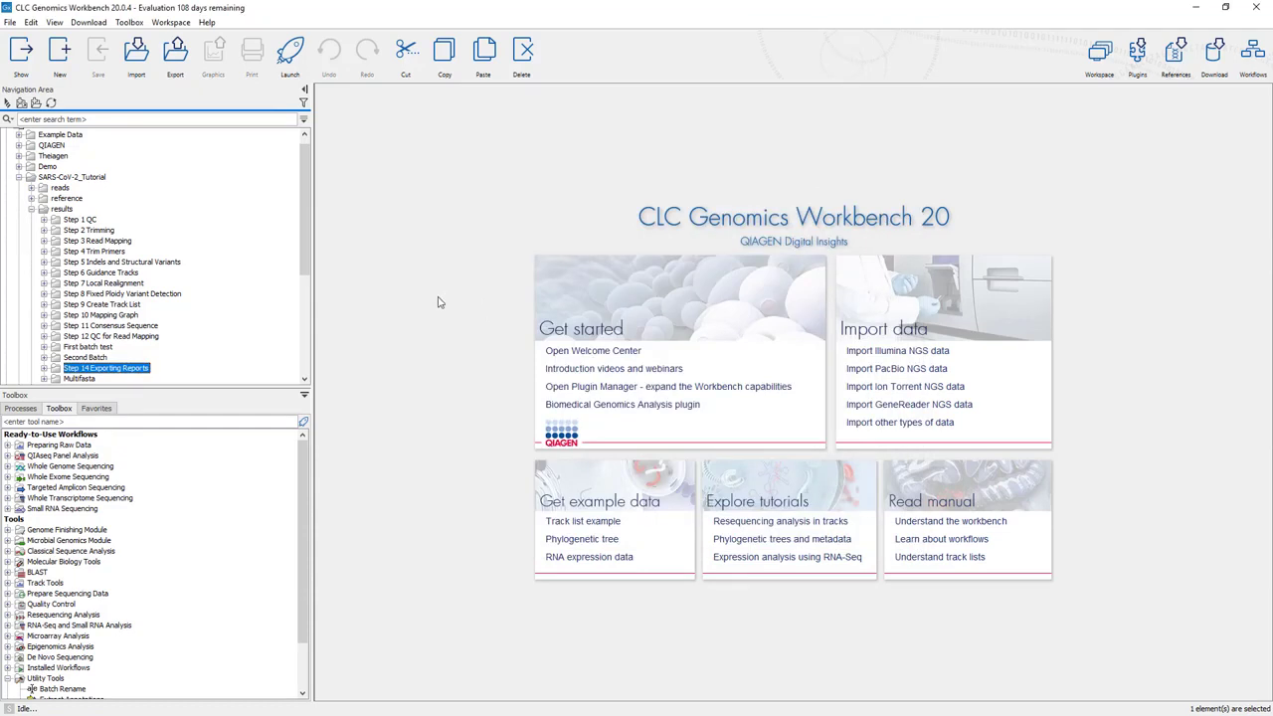
mouse_move(433, 302)
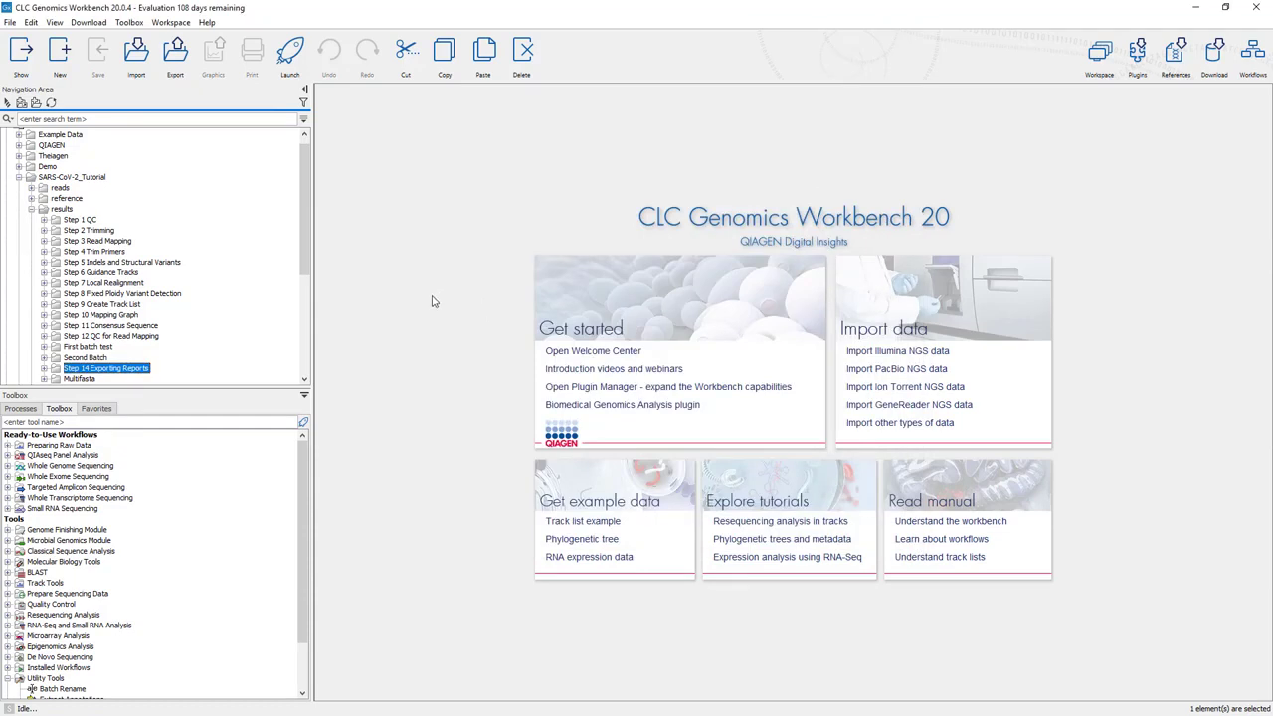
mouse_move(419, 305)
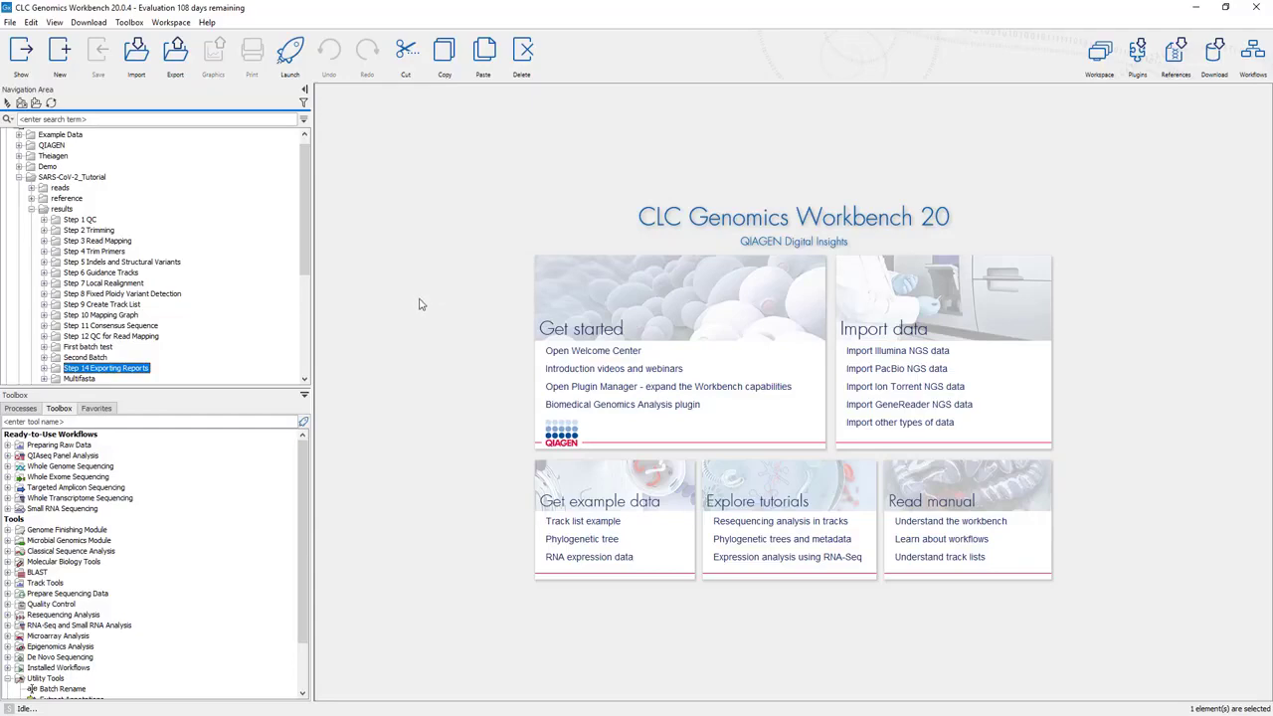